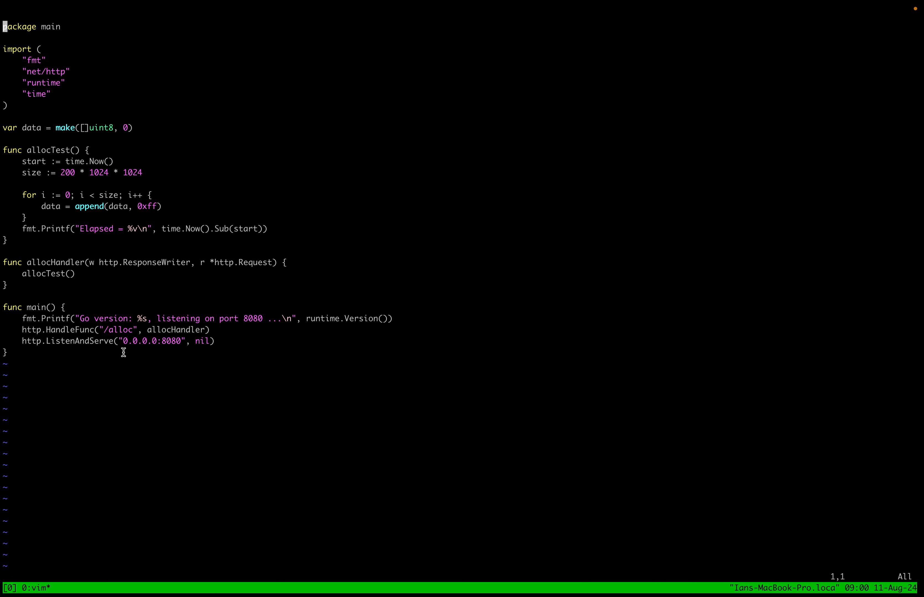
mouse_move(146, 301)
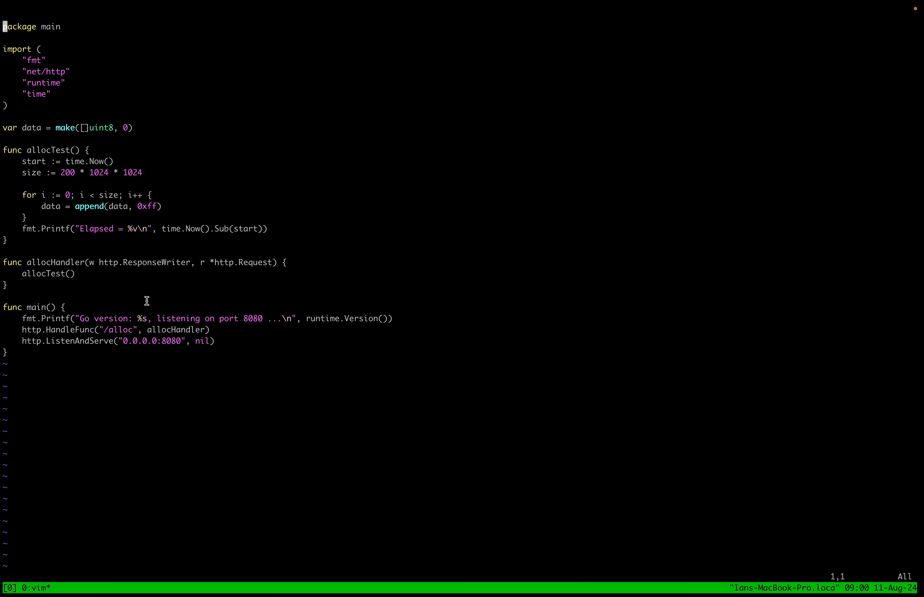
Review the Go server's /alloc handler in main.go, then bring up OPS Desktop
double_click(118, 329)
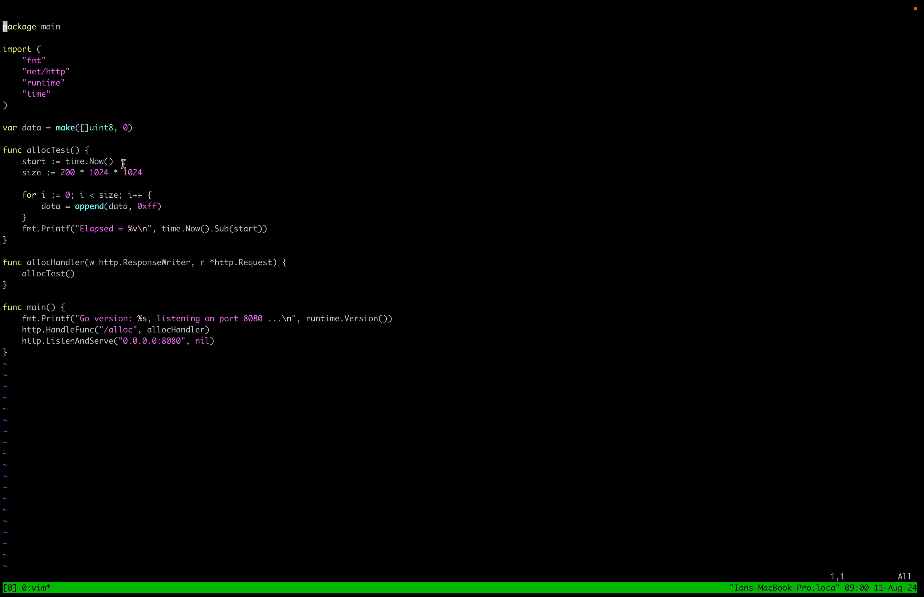
mouse_move(219, 130)
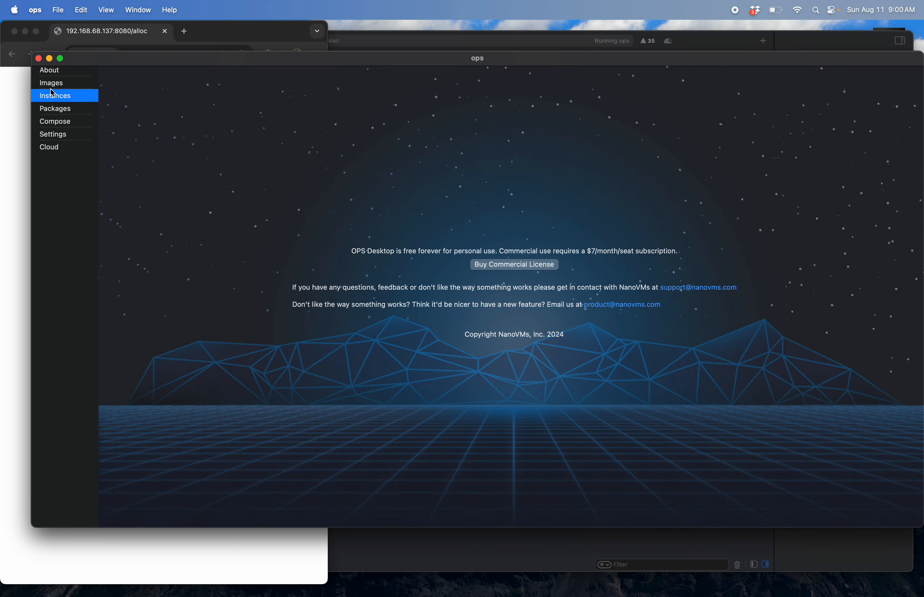
Find image 'g' in local Images and start it with the Nightly option on port 8080, mem 3g
left_click(51, 83)
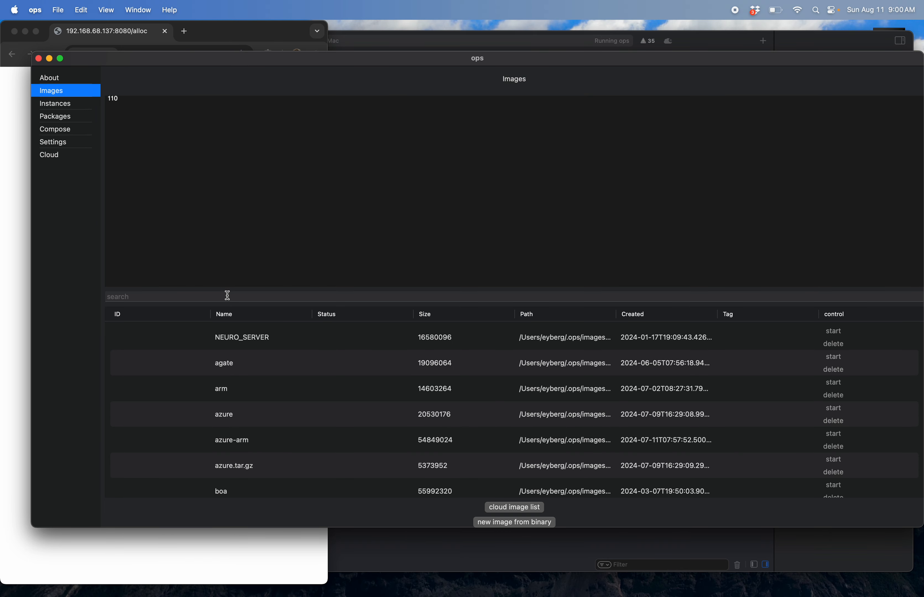
type("g")
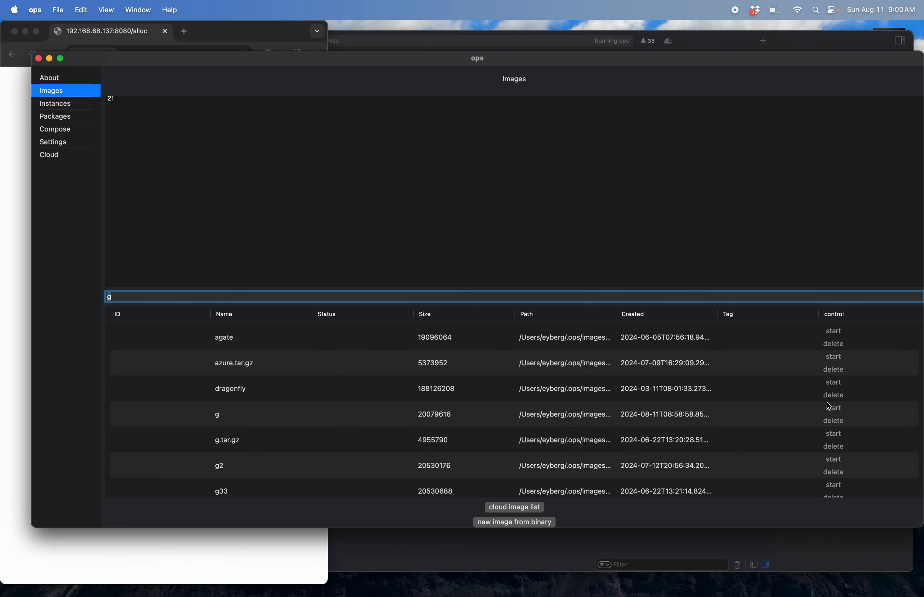
left_click(833, 408)
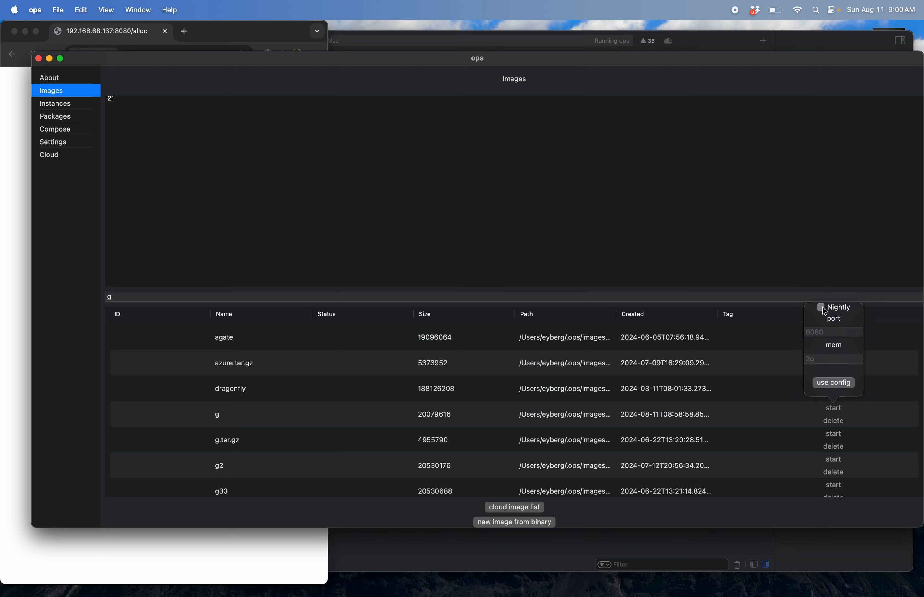
left_click(822, 307)
type("3g")
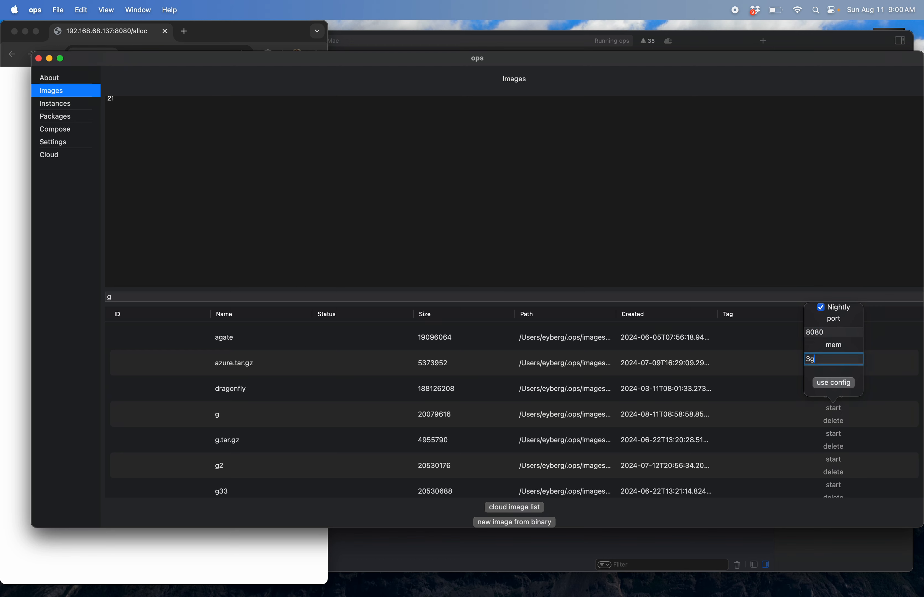
mouse_move(855, 343)
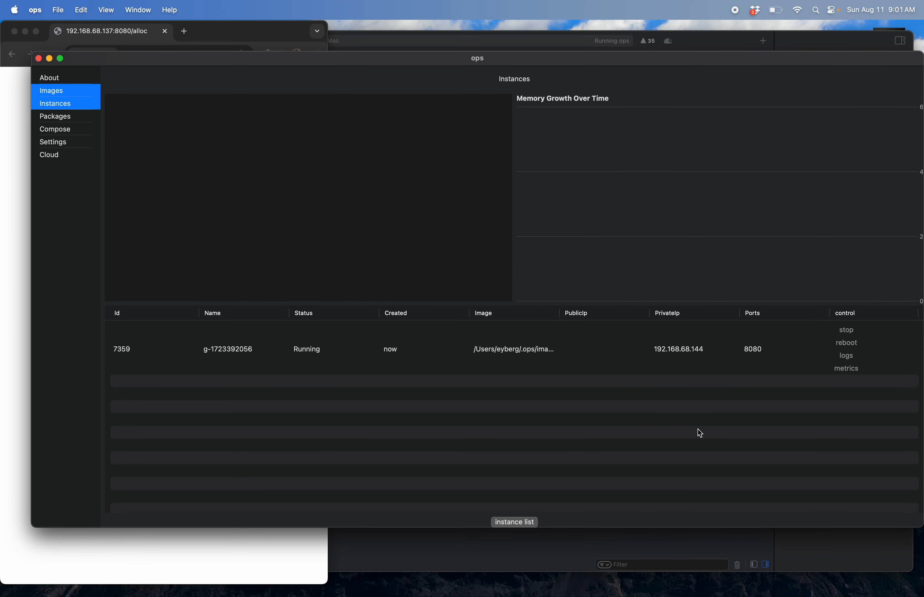
Show the running instance's log output and its memory growth graph
left_click(845, 356)
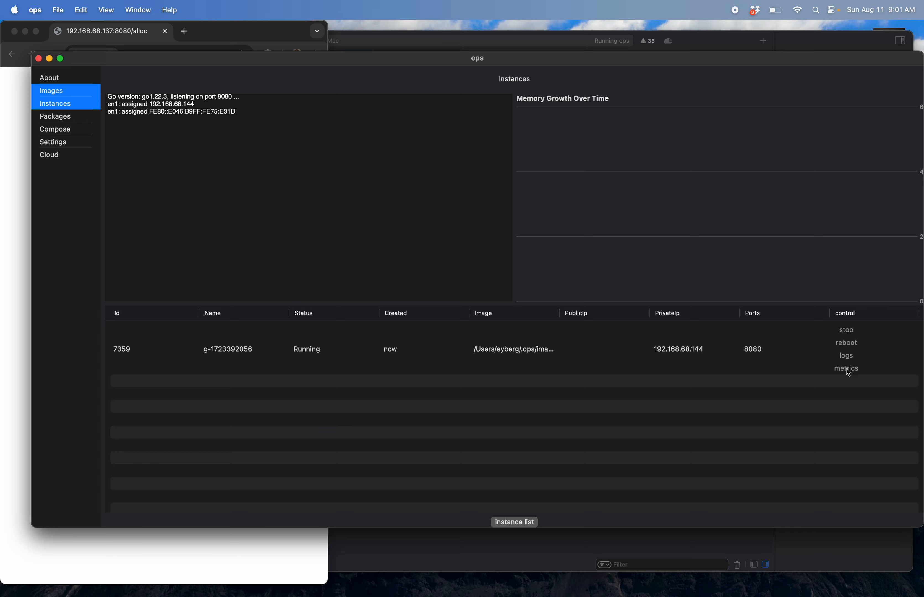
left_click(845, 368)
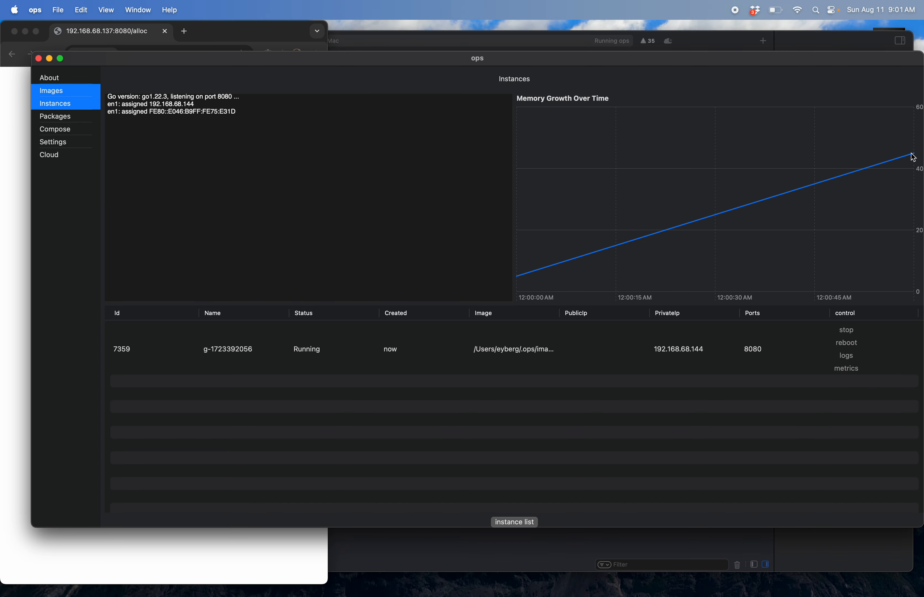
mouse_move(760, 397)
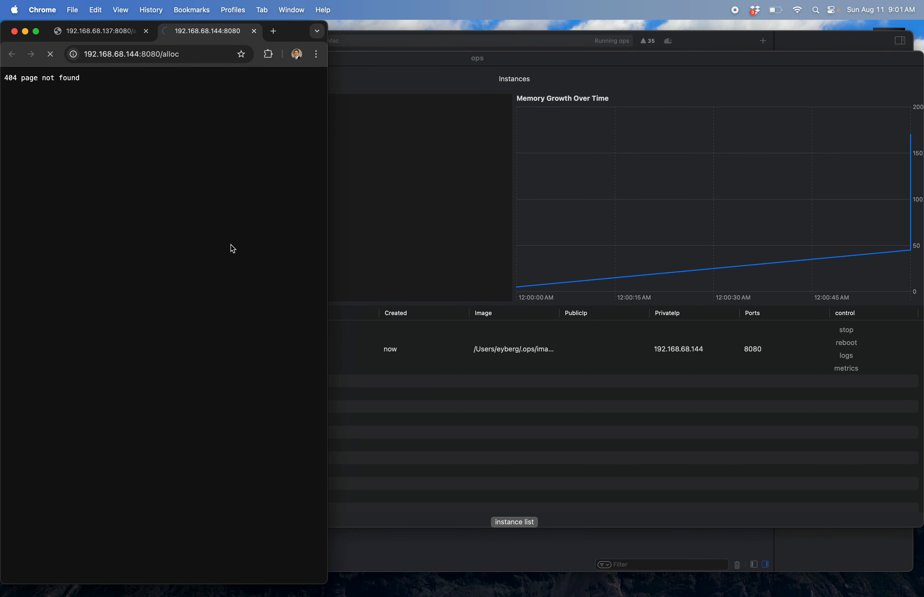
Request 192.168.68.144:8080/alloc again so the memory graph spikes toward 3,000
left_click(51, 53)
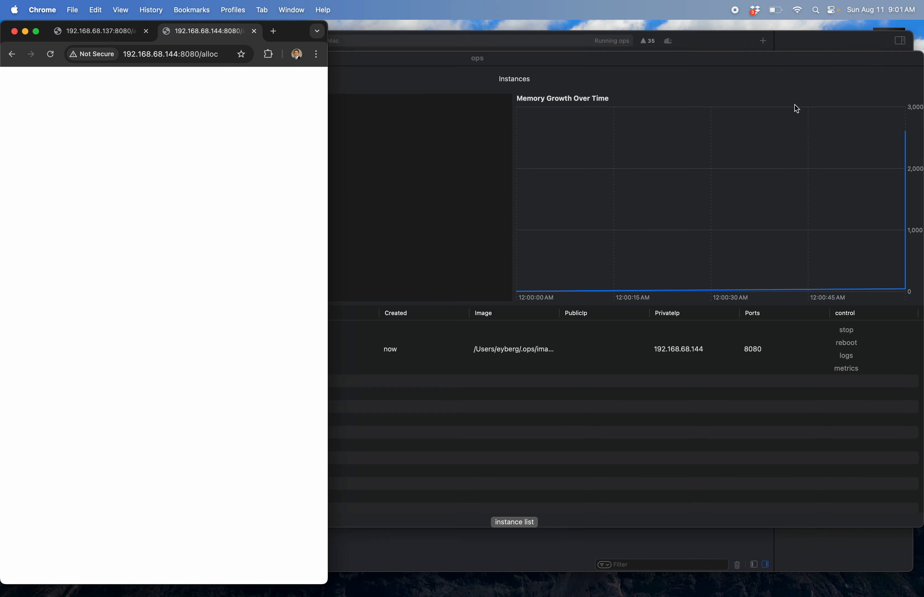
mouse_move(480, 224)
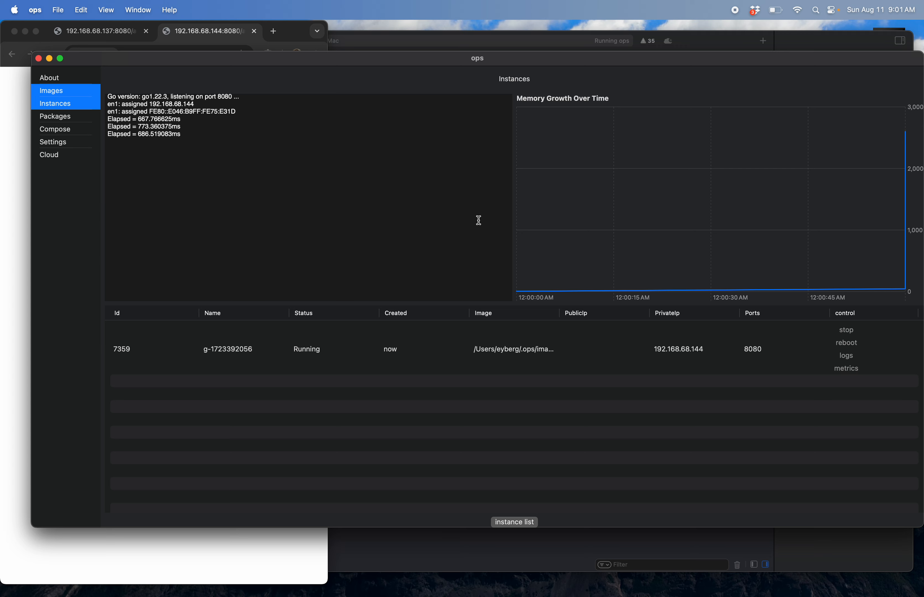
mouse_move(511, 466)
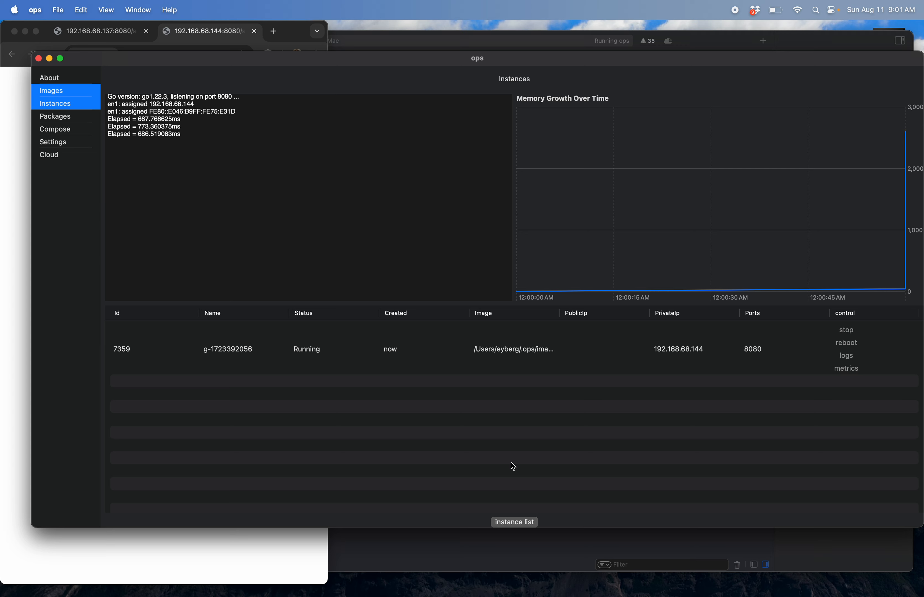
mouse_move(223, 214)
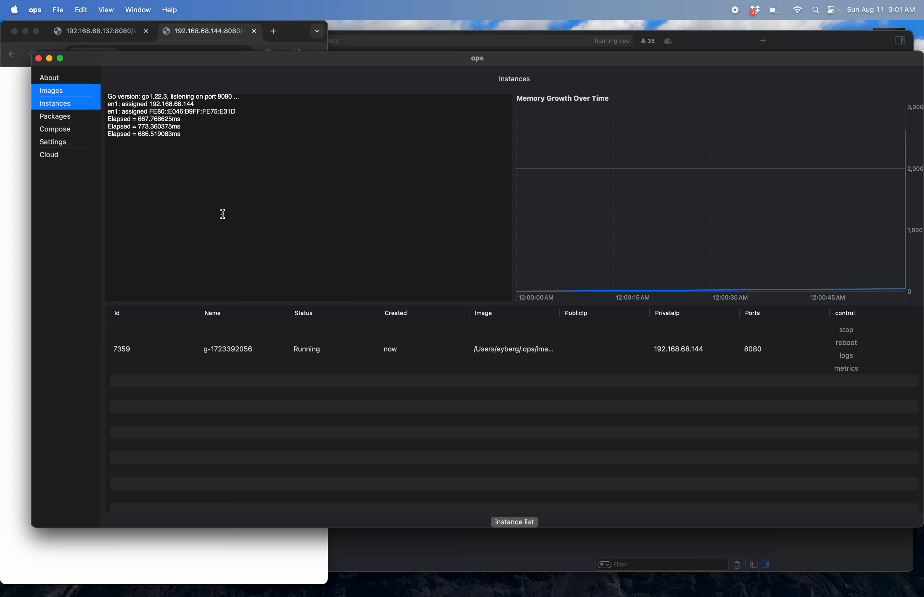